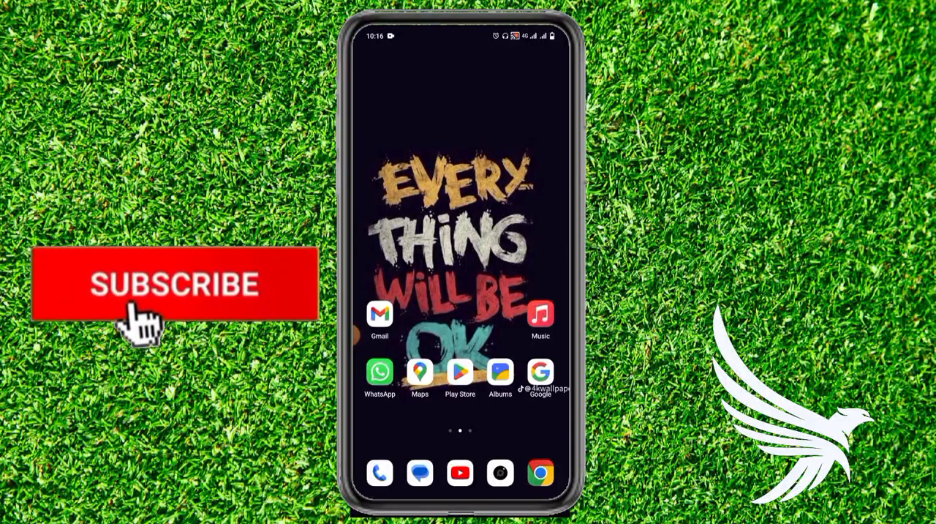
Swipe to the home screen page showing Pinterest, Snapchat, Facebook and Instagram.
click(176, 284)
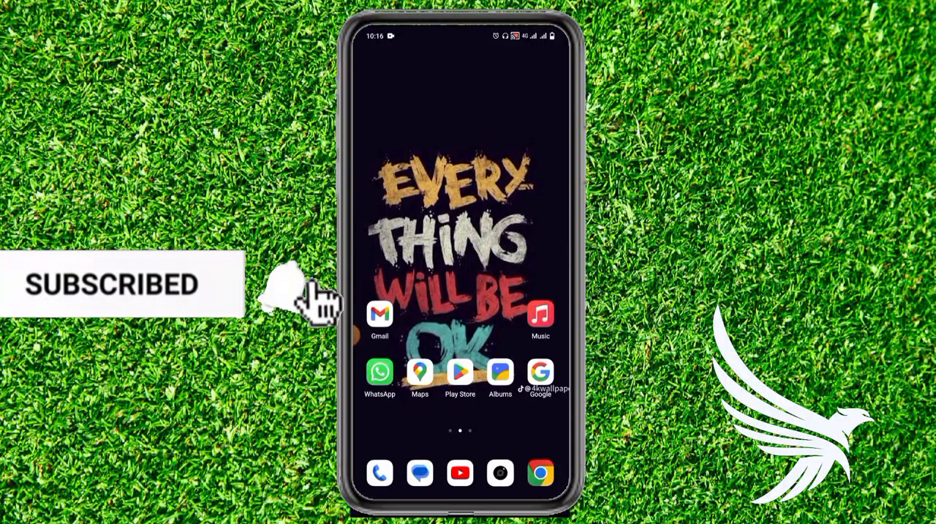
click(308, 300)
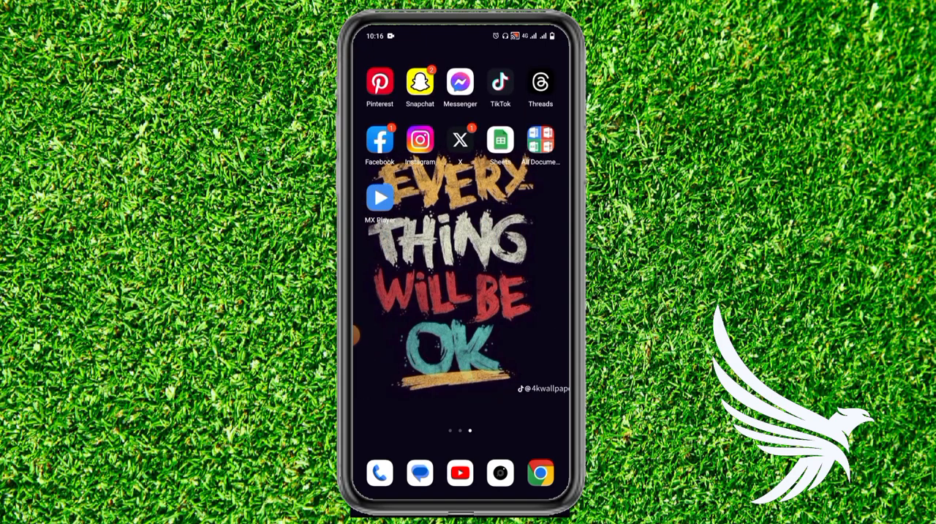
Launch Instagram and bring up the profile options menu with Settings and privacy.
click(420, 139)
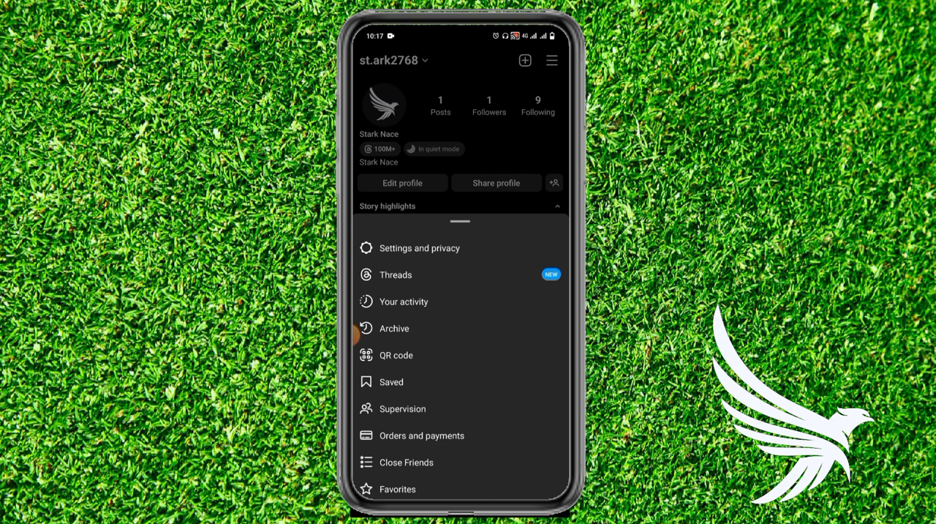
Go to Settings and privacy > Notifications > Quiet mode and switch the toggle off.
click(419, 247)
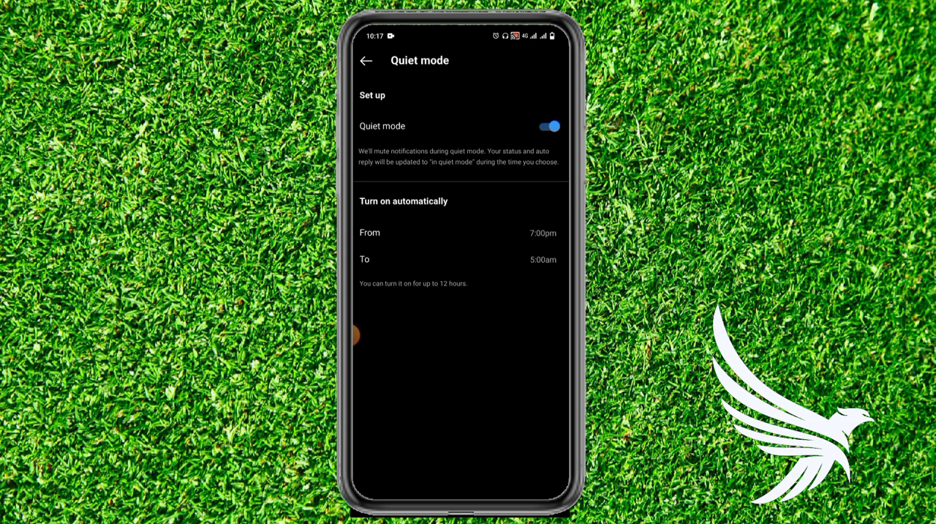
click(549, 126)
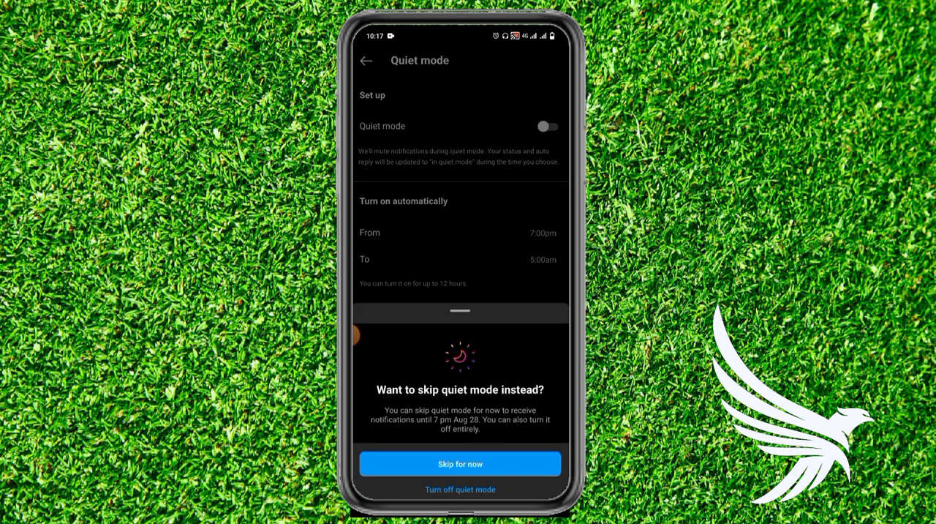